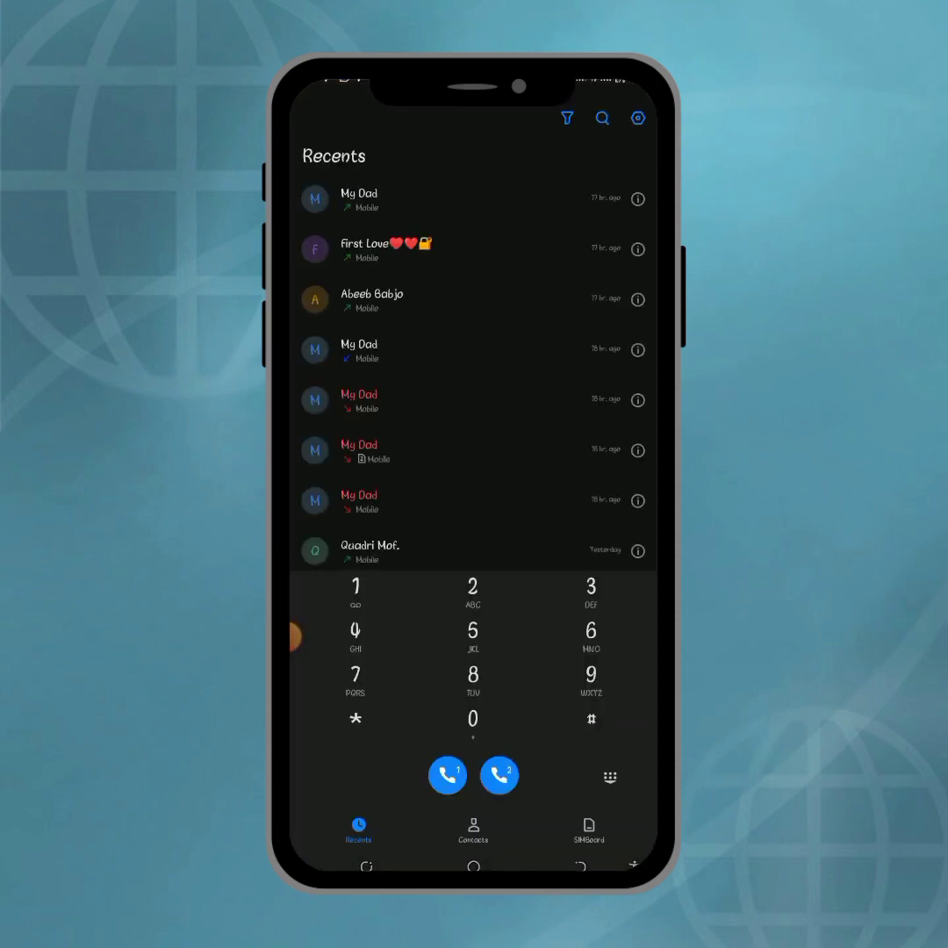
Dial the MTN hourly data bundle code *312*1*10# to bring up the bundle menu.
{"action": "type", "text": "*312*1*1"}
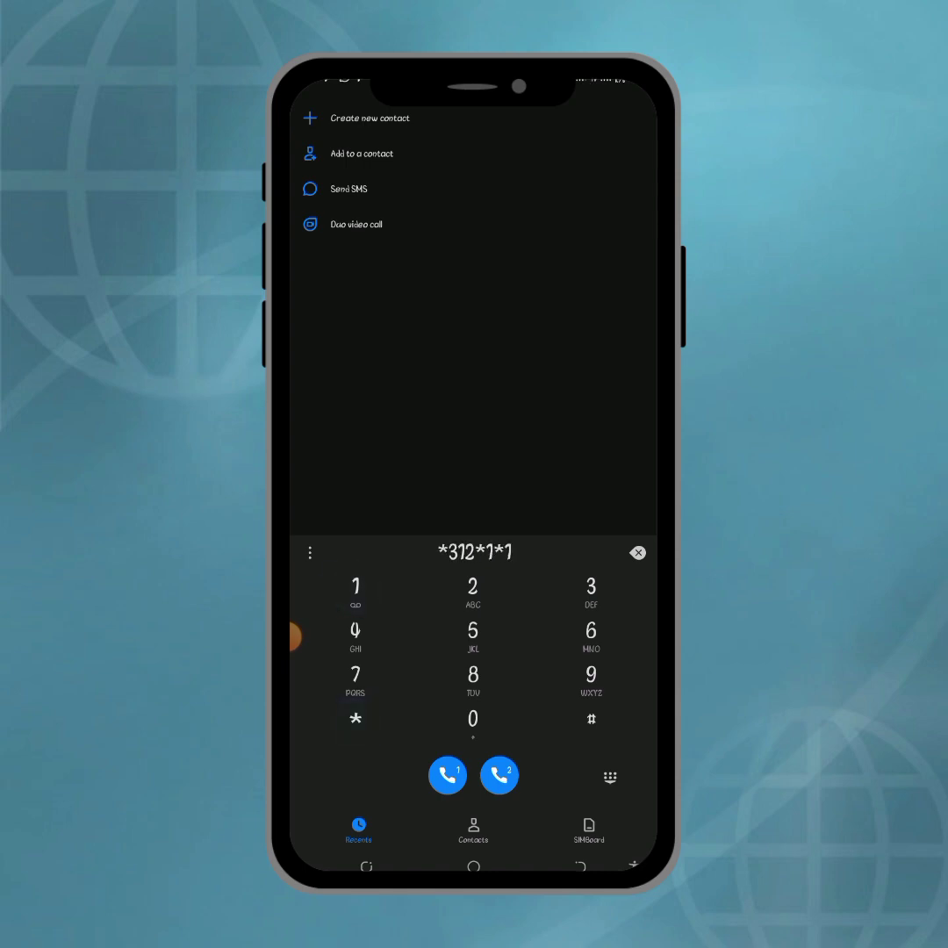
{"action": "left_click", "coordinate": [590, 718]}
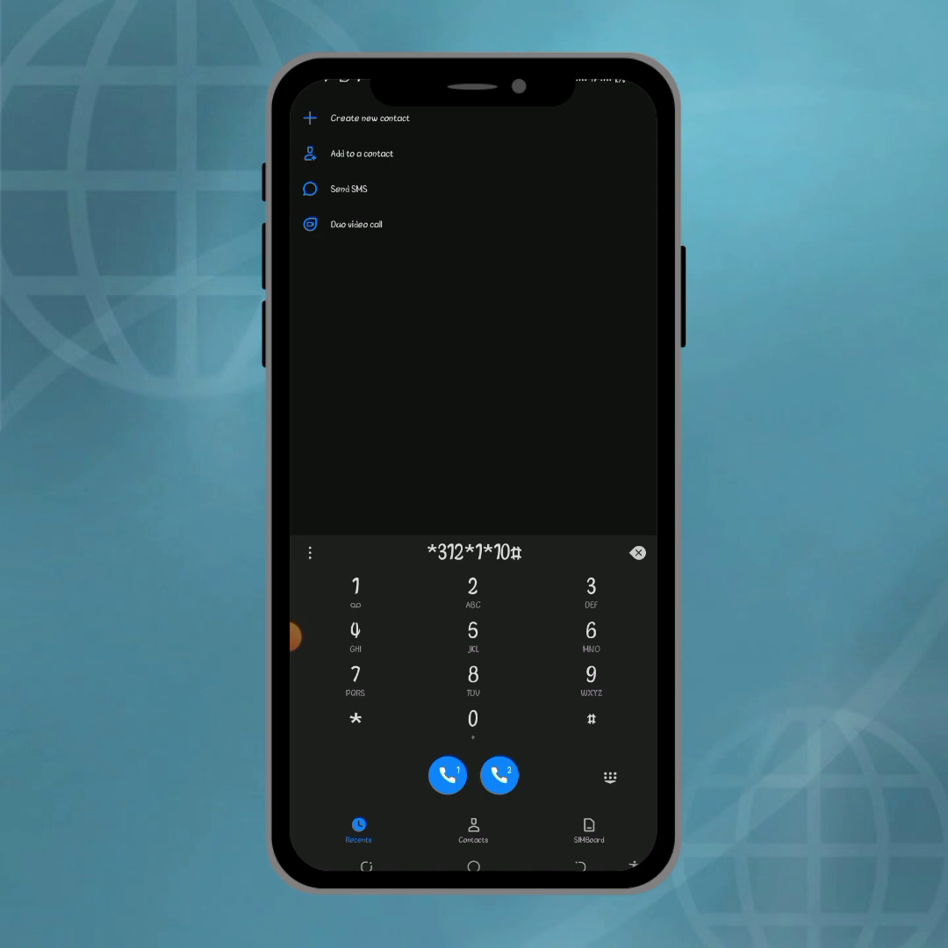
{"action": "left_click", "coordinate": [448, 774]}
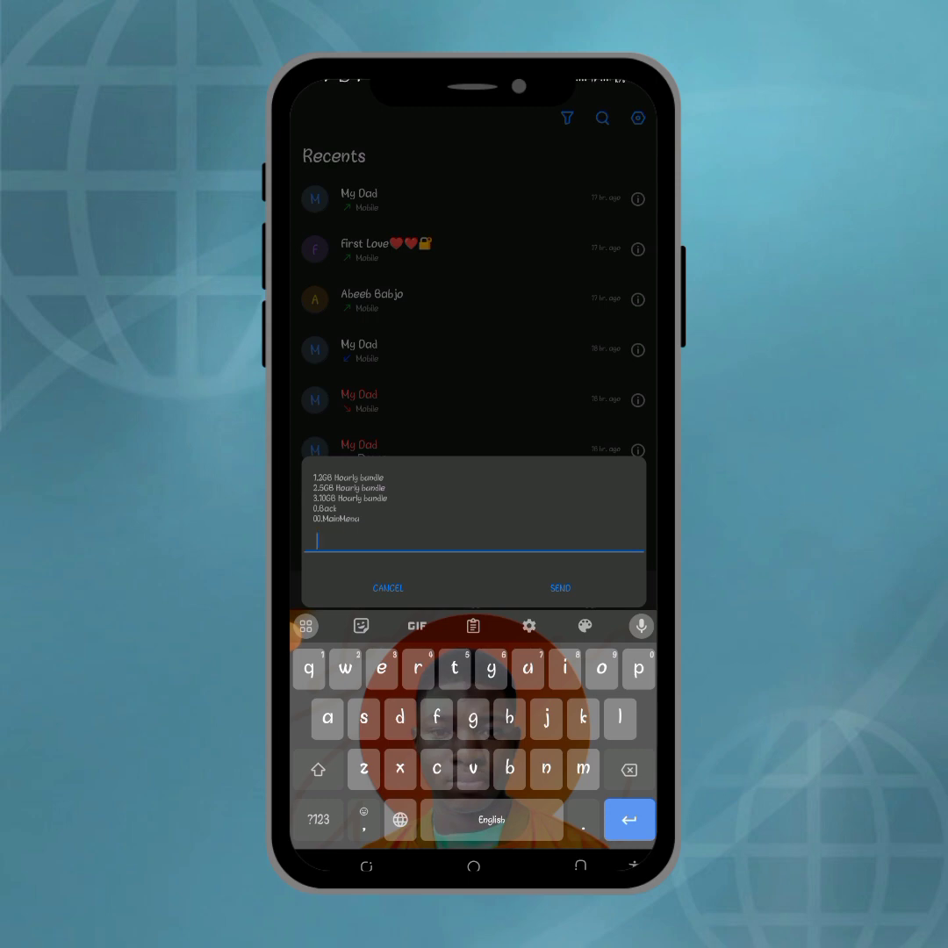
Reply 1 to pick the first hourly bundle, which returns an invalid MMI code error.
{"action": "left_click", "coordinate": [309, 669]}
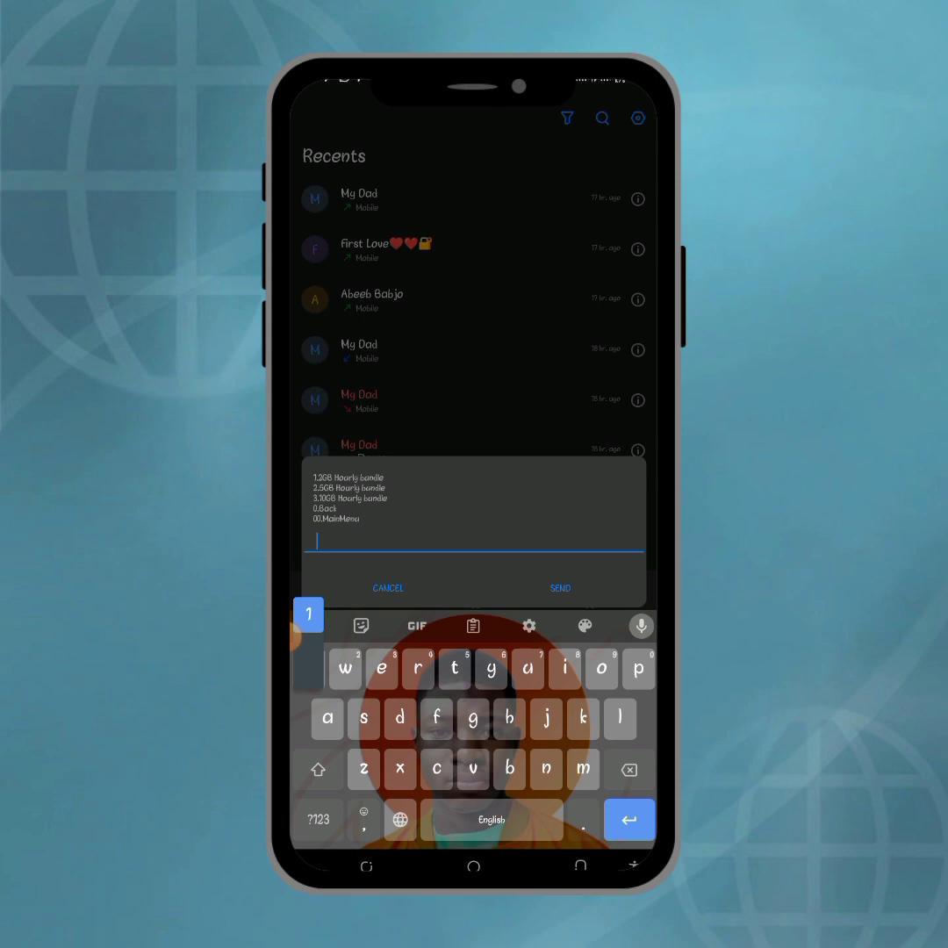
{"action": "type", "text": "1"}
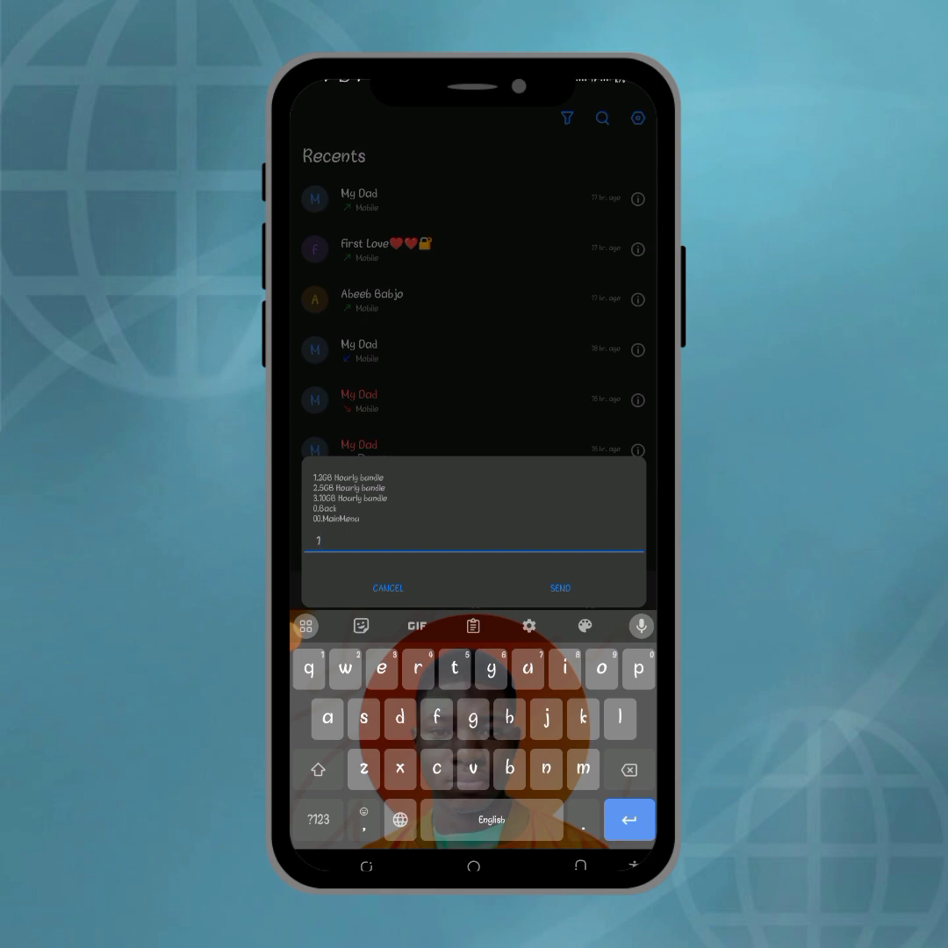
{"action": "left_click", "coordinate": [560, 588]}
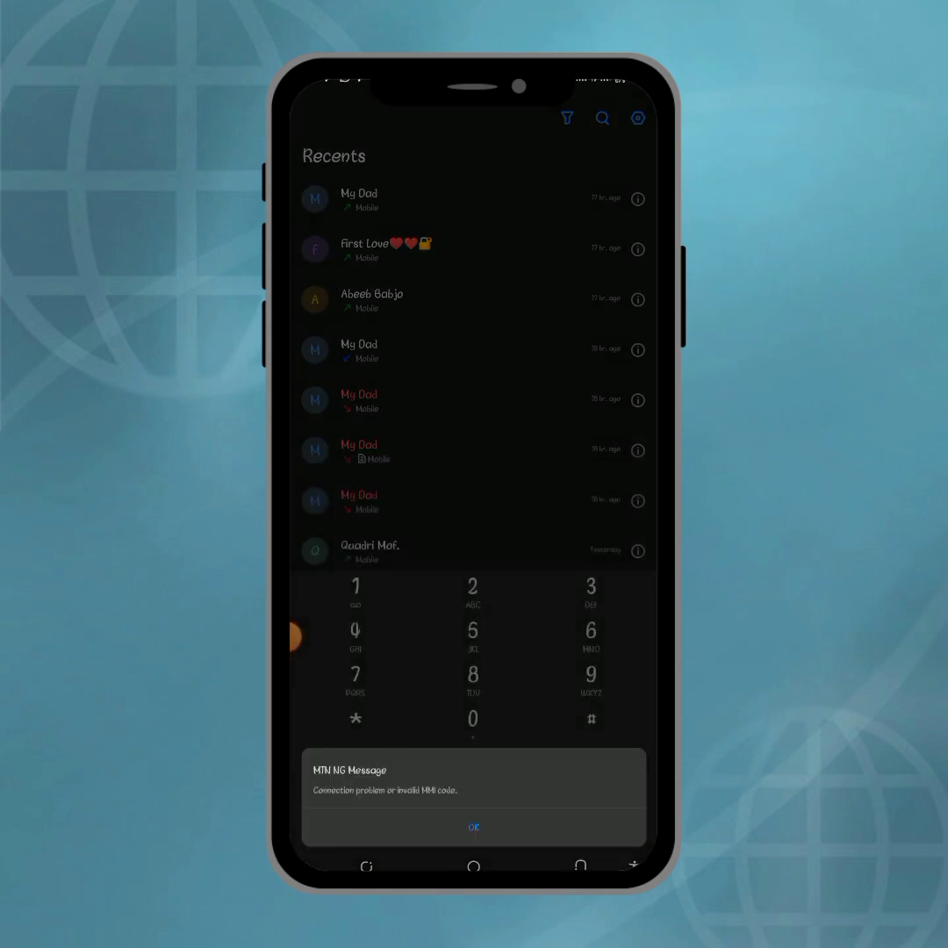
Dismiss the connection problem message and redial the code to restore the bundle menu.
{"action": "left_click", "coordinate": [474, 827]}
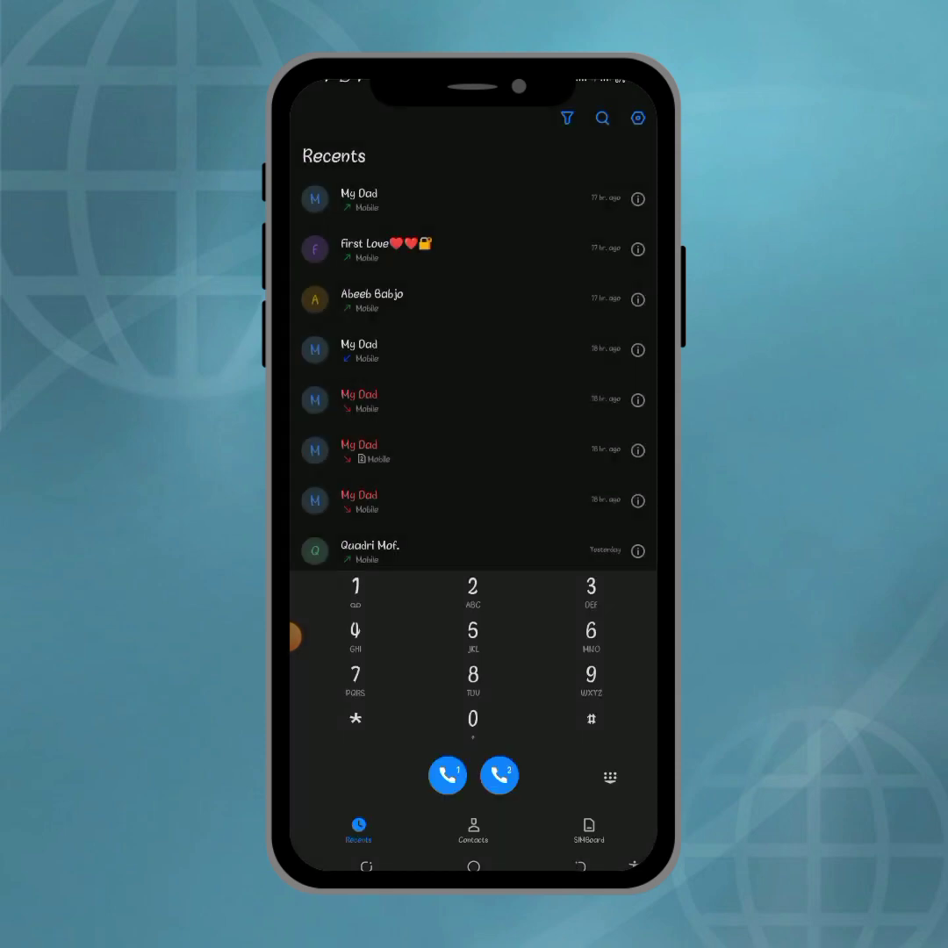
{"action": "left_click", "coordinate": [472, 588]}
{"action": "type", "text": "1"}
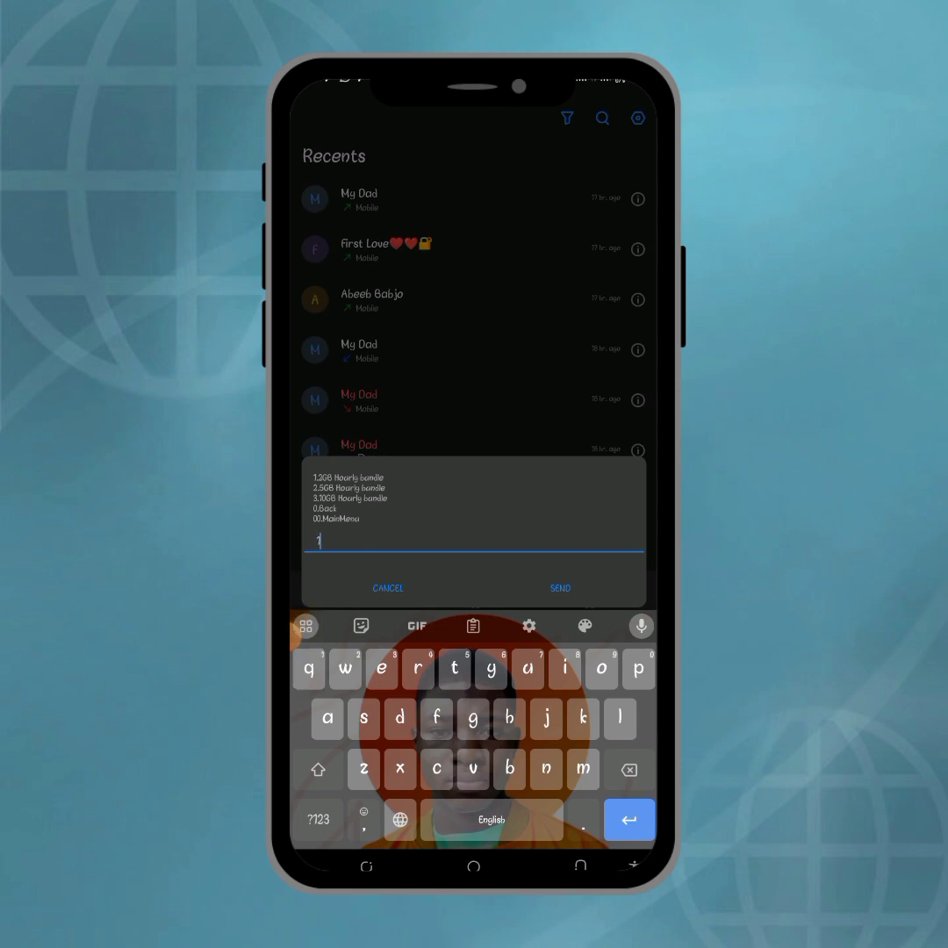
Send 1 to reach the hourly bundle charge confirmation, then cancel it.
{"action": "left_click", "coordinate": [560, 588]}
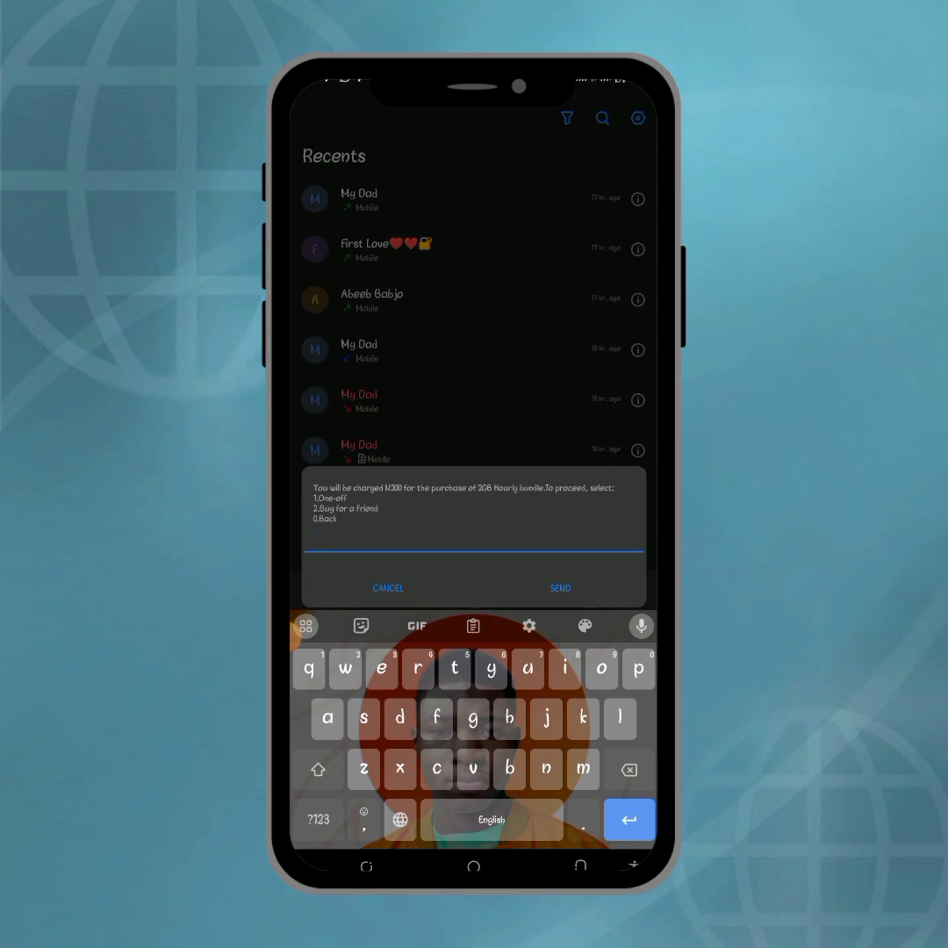
{"action": "left_click", "coordinate": [559, 588]}
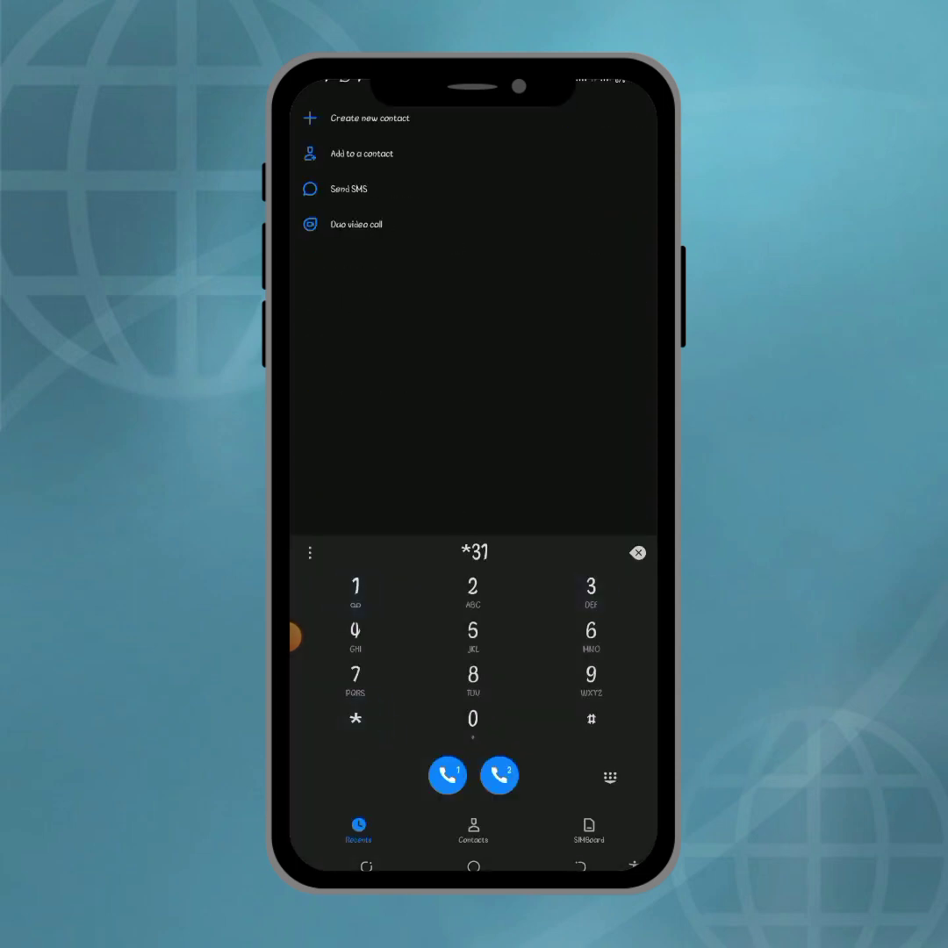
Redial *312*1*10# and reply 1, reaching the one-off or buy-for-a-friend confirmation.
{"action": "left_click", "coordinate": [355, 720]}
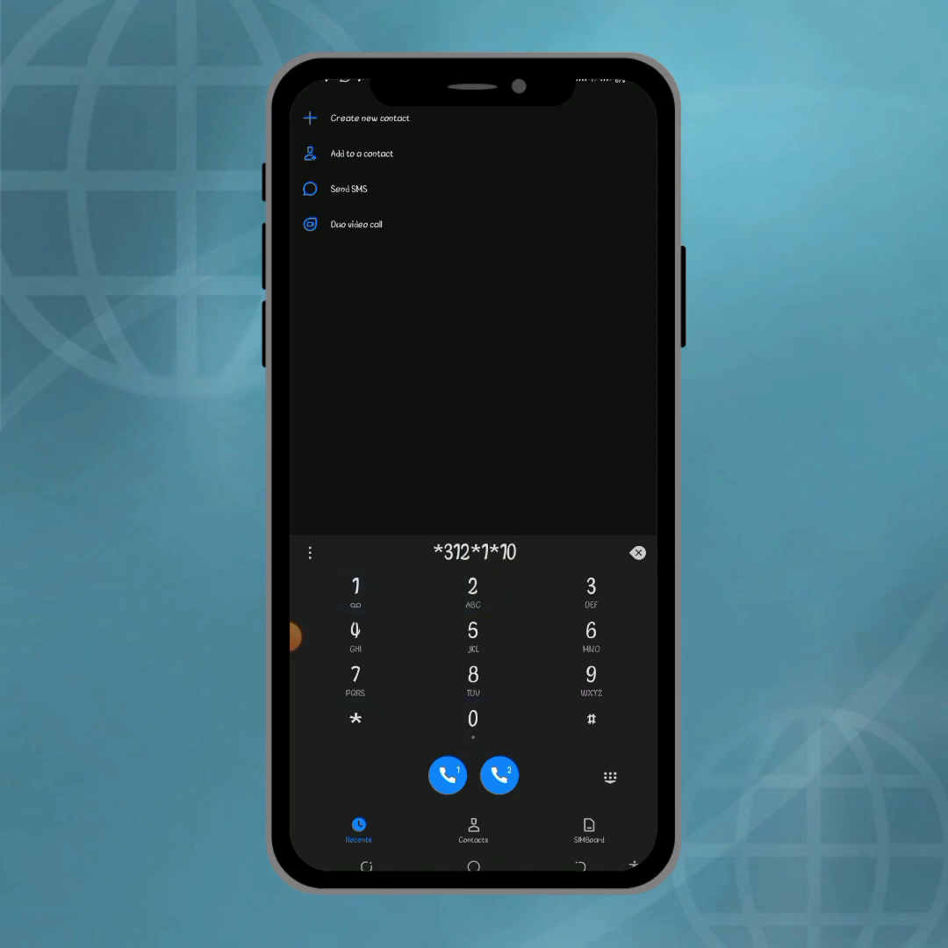
{"action": "left_click", "coordinate": [590, 718]}
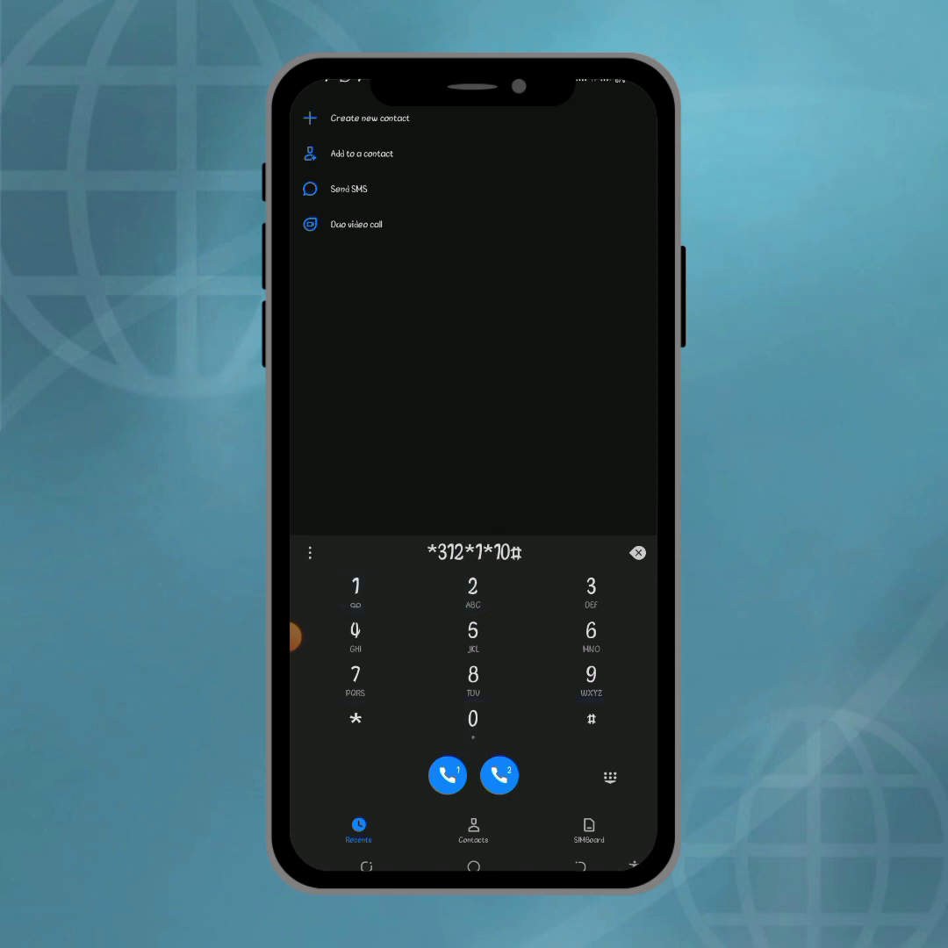
{"action": "left_click", "coordinate": [448, 775]}
{"action": "type", "text": "1"}
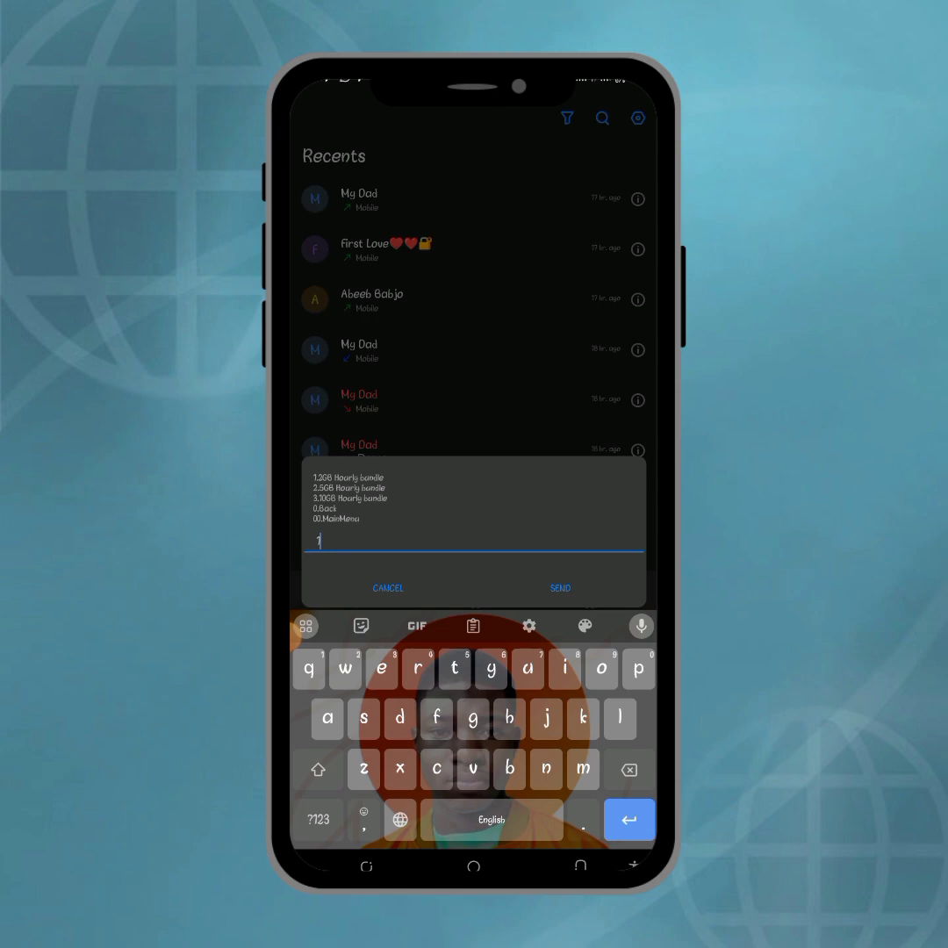
{"action": "left_click", "coordinate": [558, 588]}
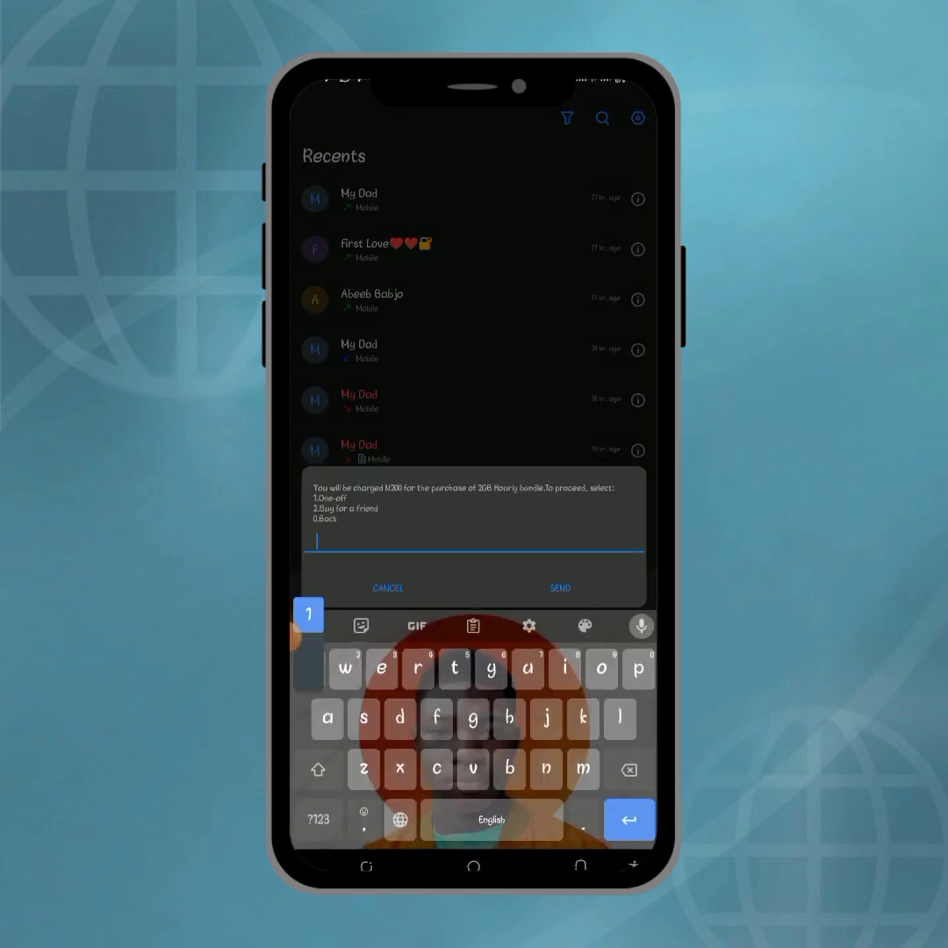